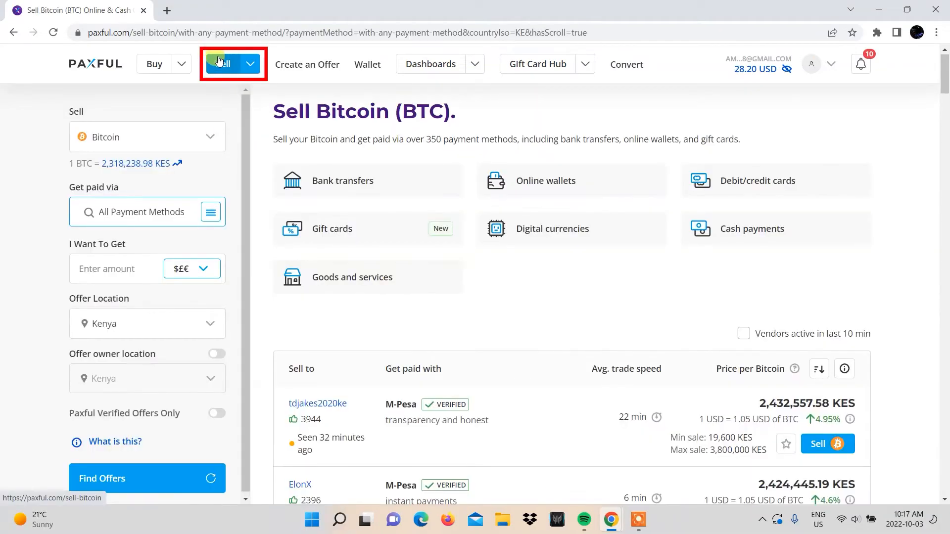
Filter sell offers to M-Pesa payment with Paxful Verified Offers Only and find matching offers.
{"action": "type", "text": "M-Pesa"}
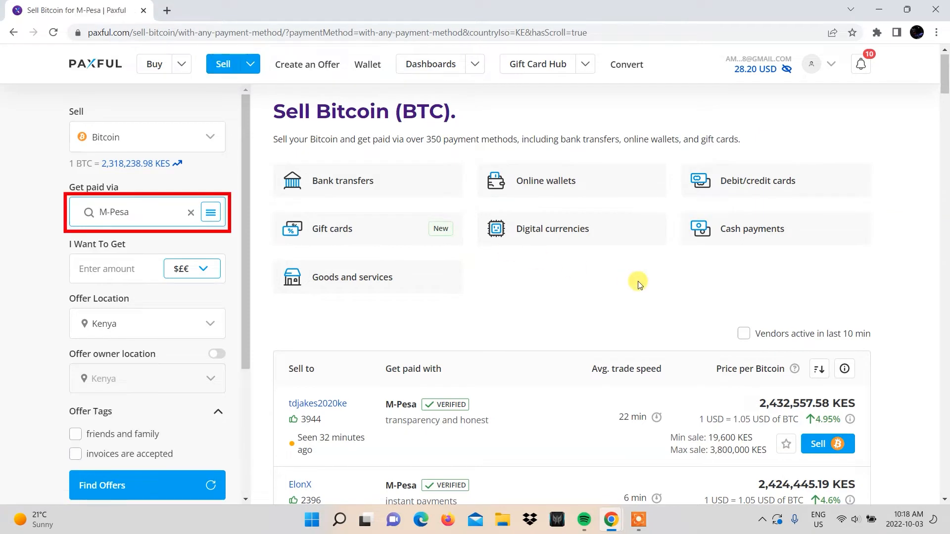
{"action": "scroll", "scroll_direction": "down", "scroll_amount": 3}
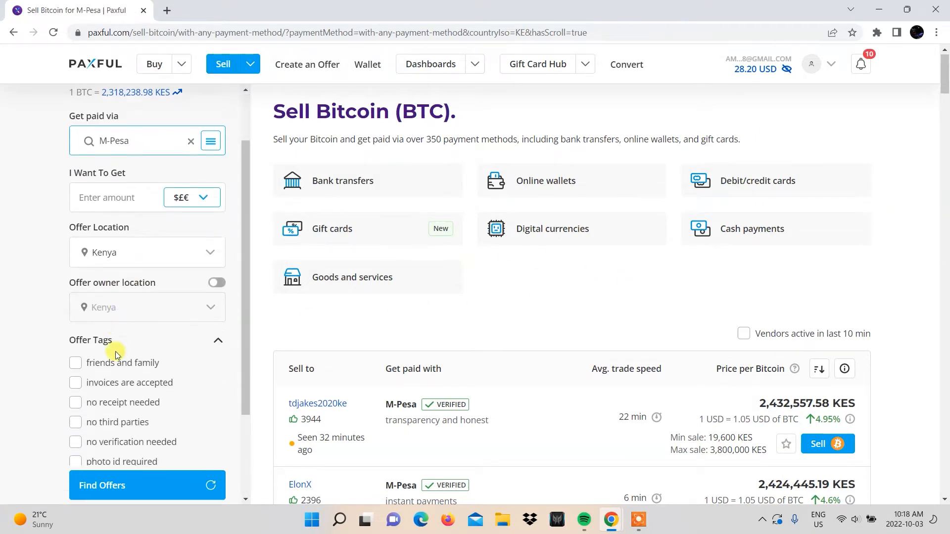
{"action": "scroll", "scroll_direction": "down", "scroll_amount": 3}
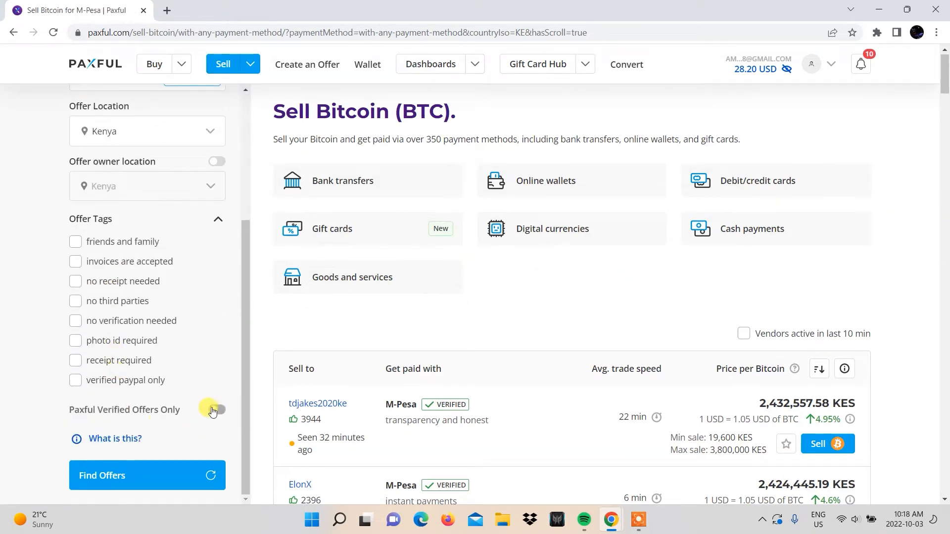
{"action": "left_click", "coordinate": [213, 410]}
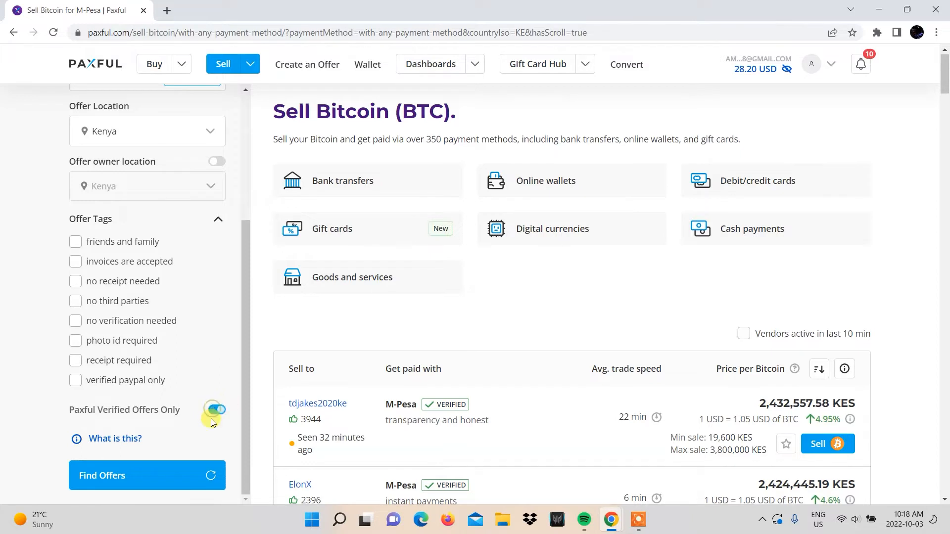
{"action": "left_click", "coordinate": [215, 410]}
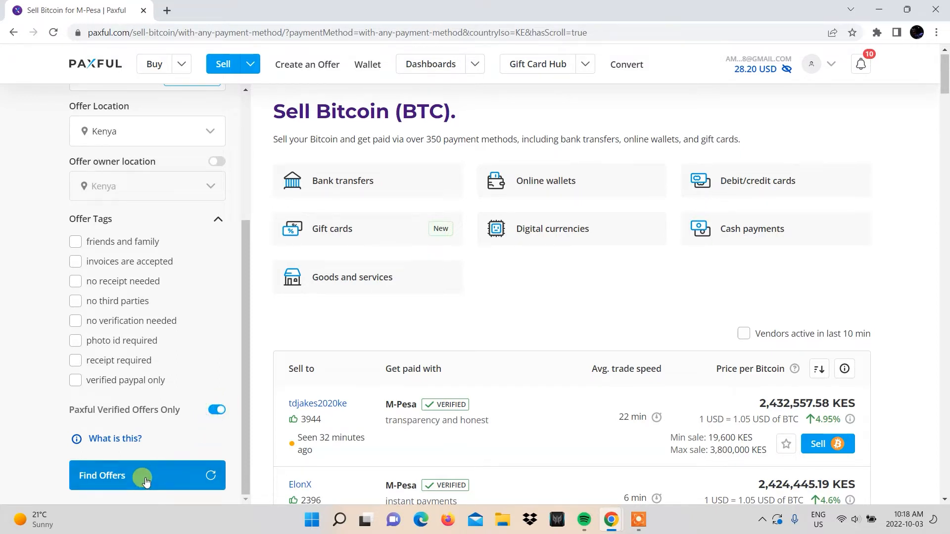
{"action": "left_click", "coordinate": [144, 476]}
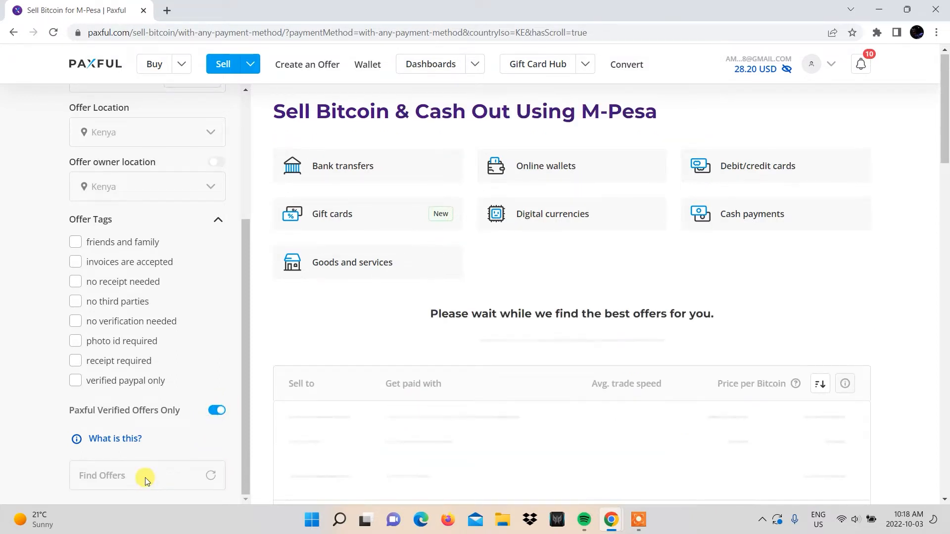
Load the verified M-Pesa offer results and browse down the list of Kenyan buyers.
{"action": "left_click", "coordinate": [144, 476]}
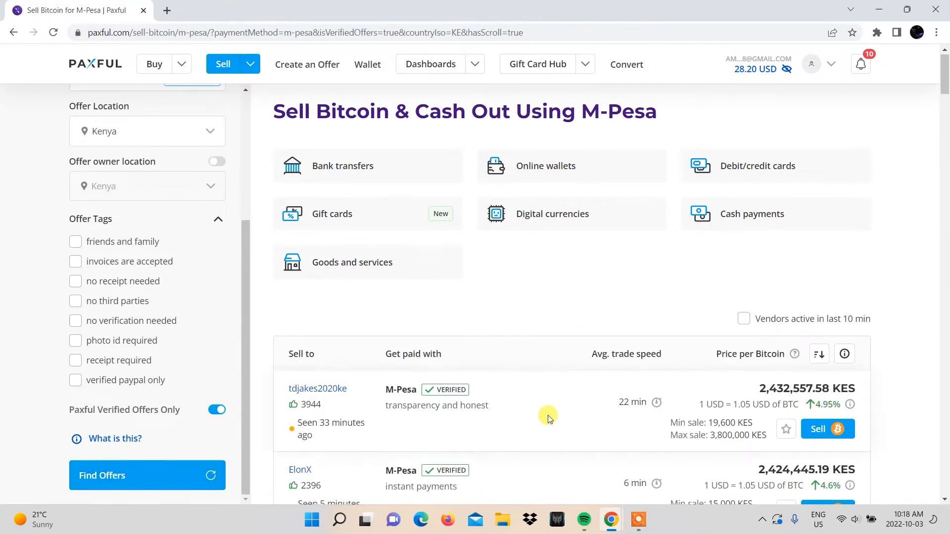
{"action": "scroll", "scroll_direction": "down", "scroll_amount": 3}
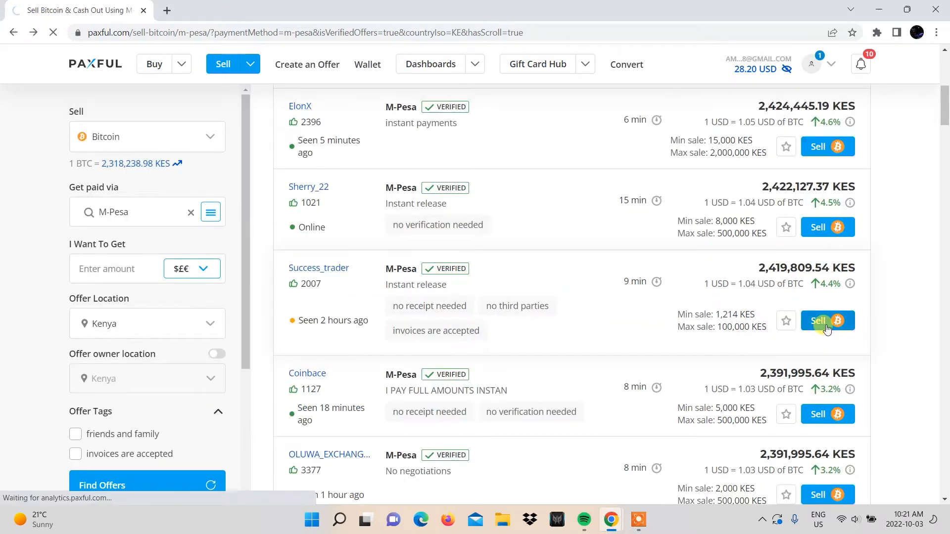
Sell to the chosen M-Pesa buyer, starting a trade of 0.00145303 BTC for 3,516.06 KES.
{"action": "left_click", "coordinate": [827, 321]}
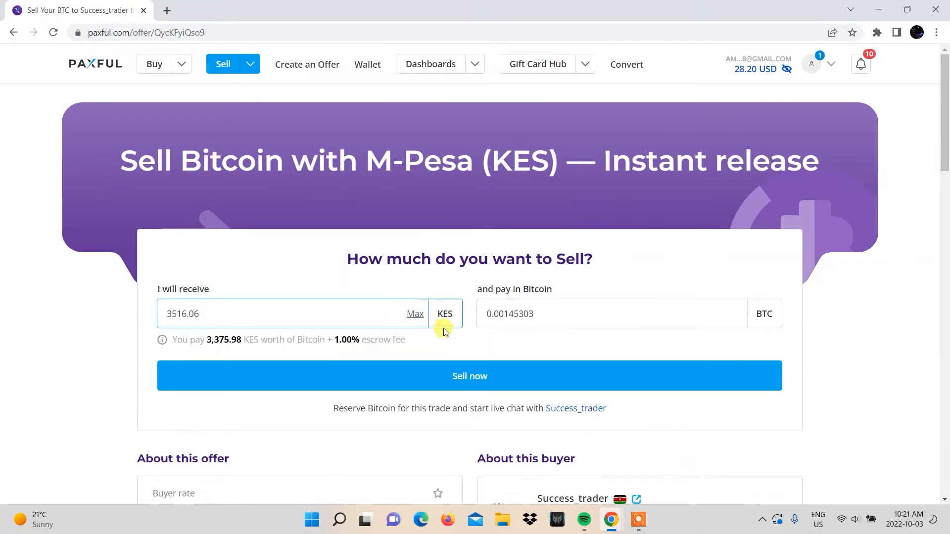
{"action": "scroll", "scroll_direction": "down", "scroll_amount": 3}
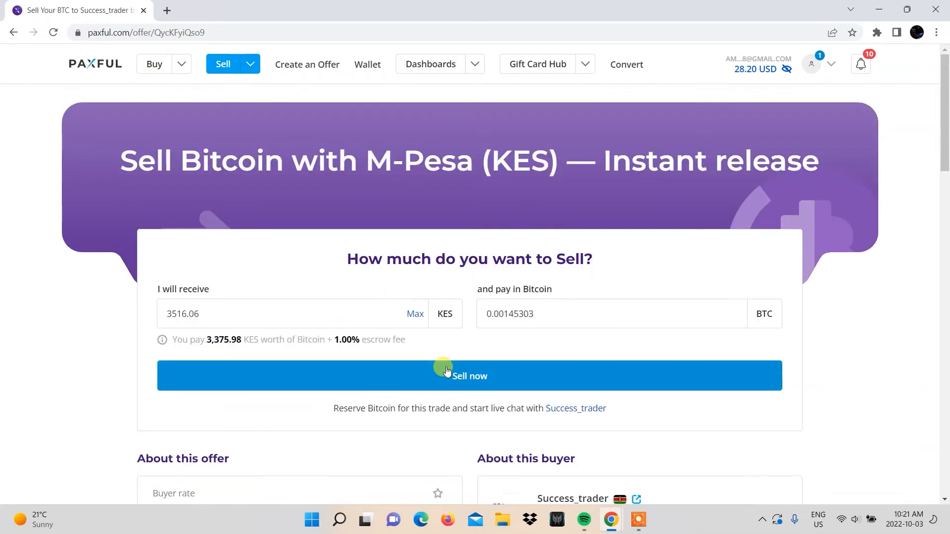
{"action": "left_click", "coordinate": [453, 376]}
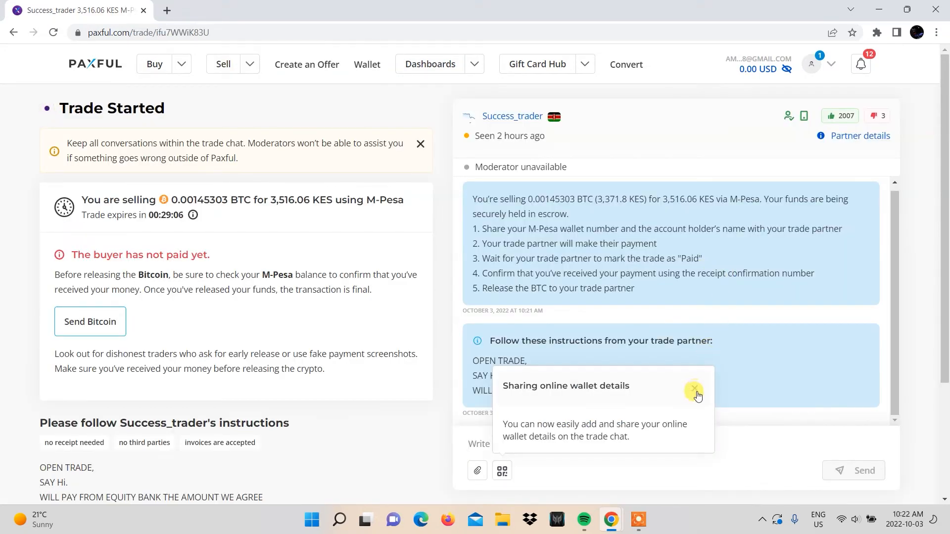
Dismiss the wallet-sharing tip and send the Bitcoin to the paid buyer, confirming the release.
{"action": "left_click", "coordinate": [693, 388]}
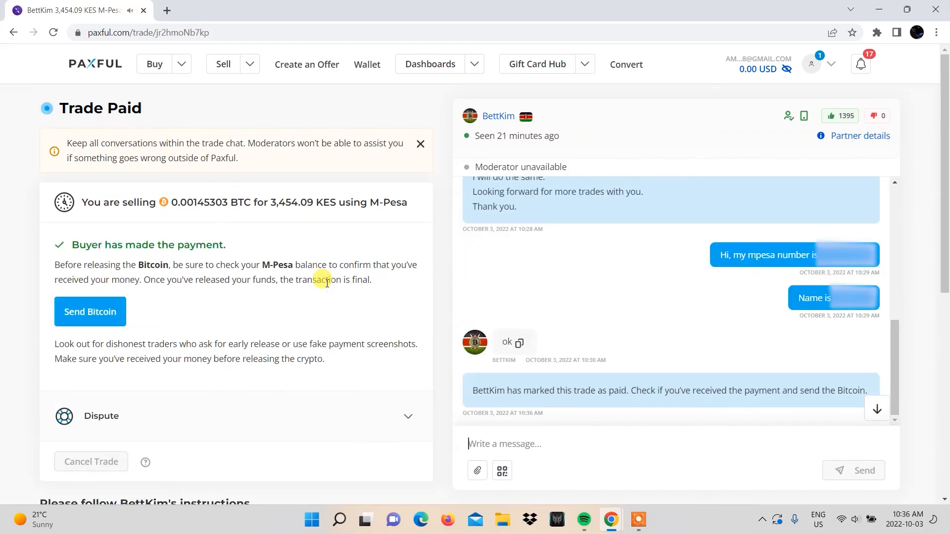
{"action": "left_click", "coordinate": [90, 312]}
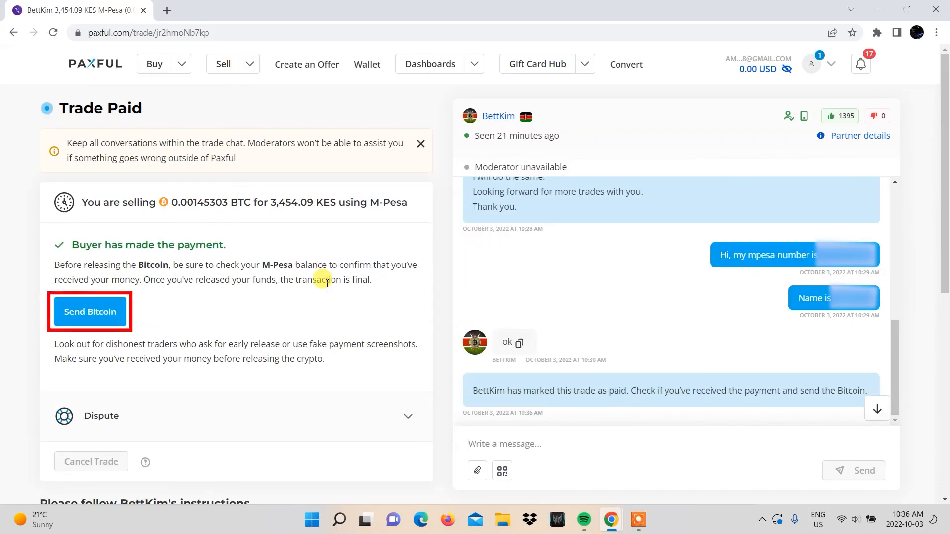
{"action": "left_click", "coordinate": [89, 312]}
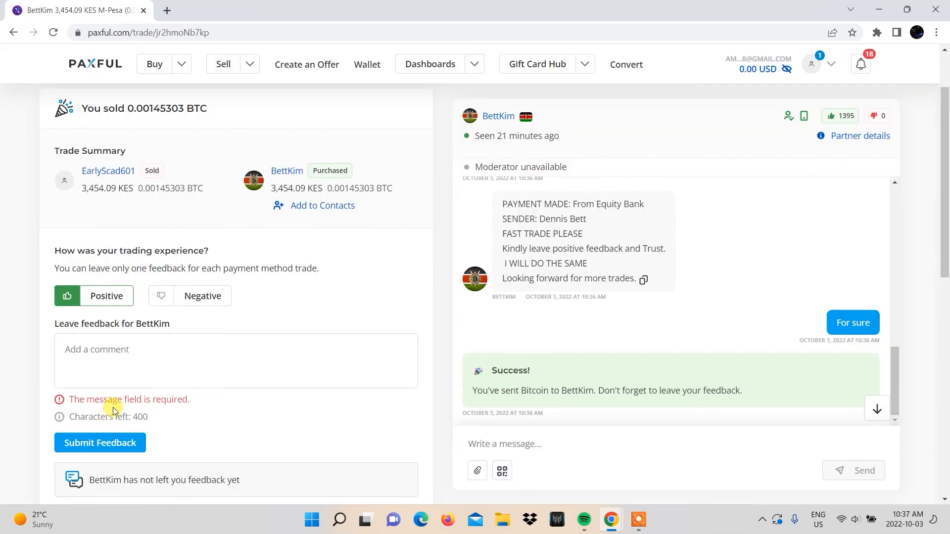